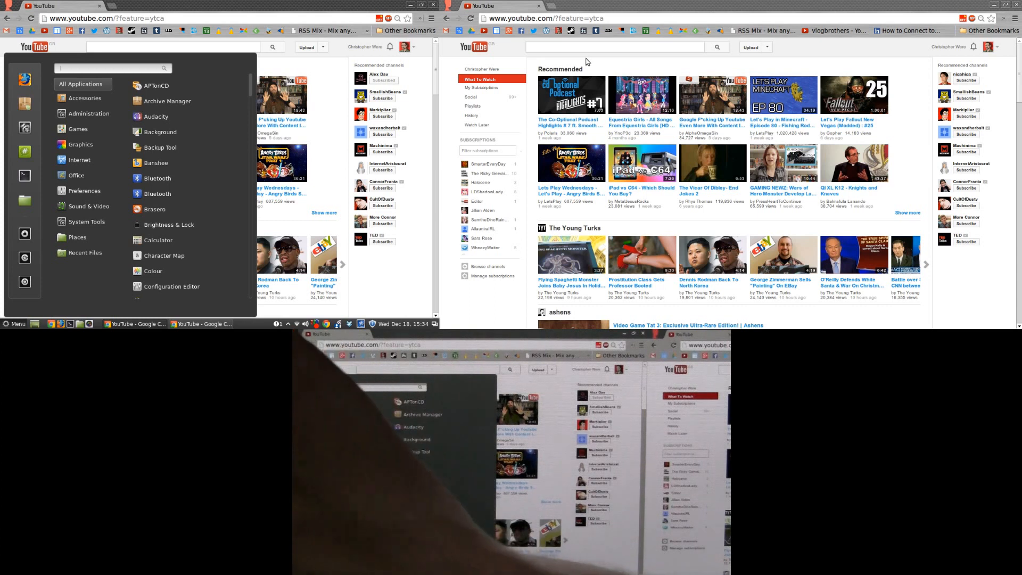
# - Search the Mint Menu for "desk" to find Desktop Sharing
pyautogui.write('desk')
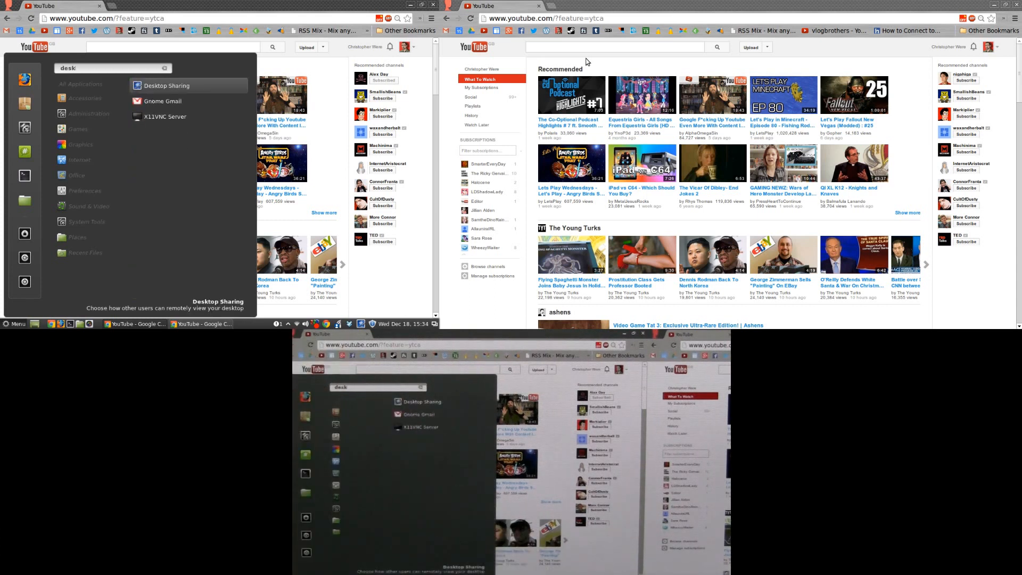
pyautogui.moveTo(629, 37)
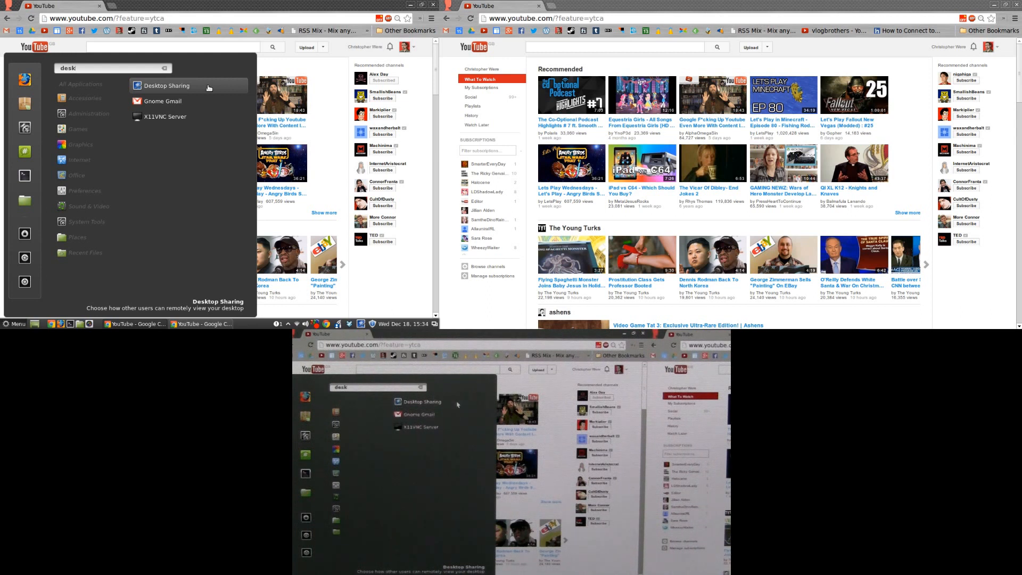
# - Enable remote viewing and control of this desktop in Desktop Sharing Preferences
pyautogui.click(167, 86)
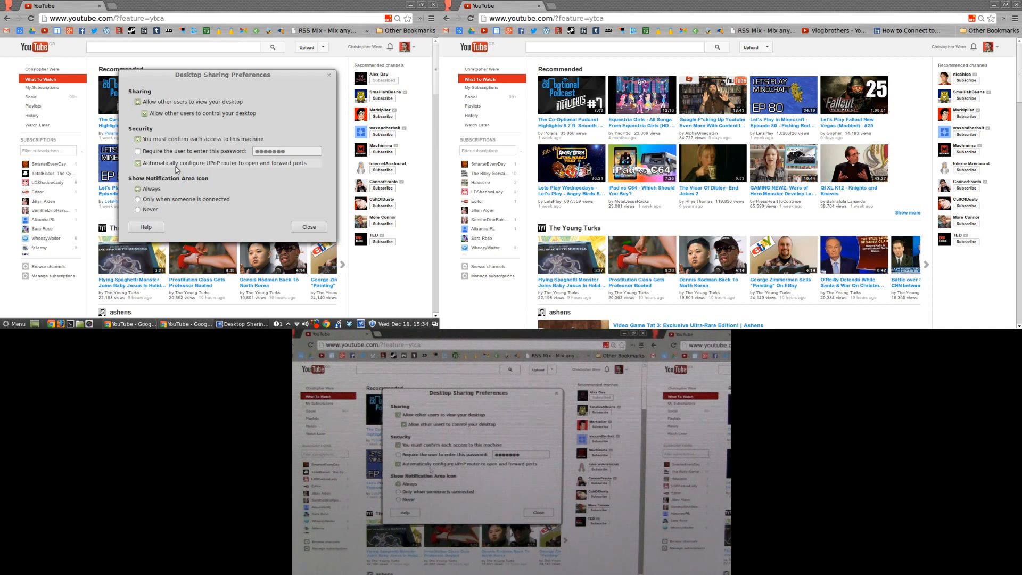
pyautogui.moveTo(232, 167)
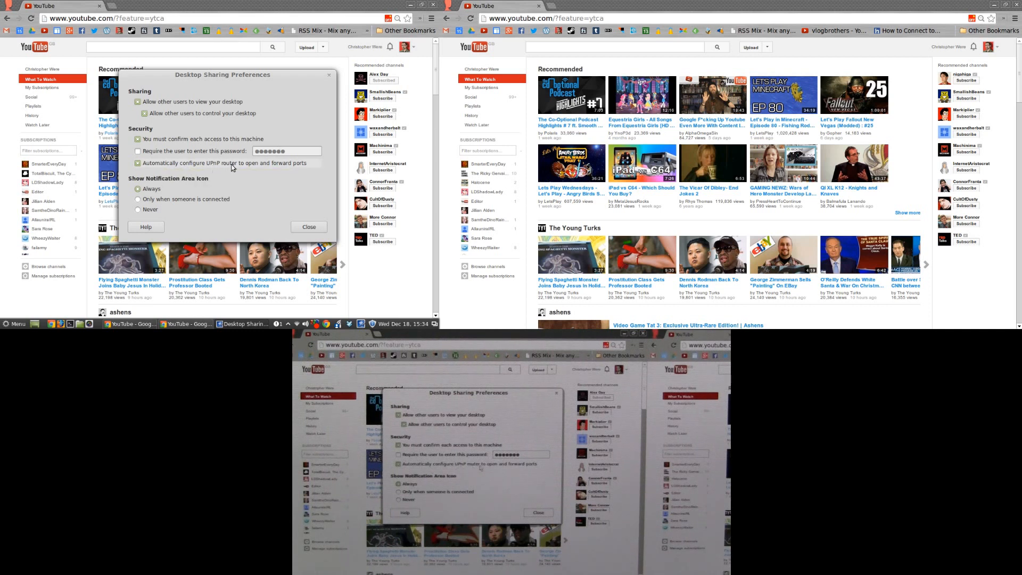
pyautogui.moveTo(194, 166)
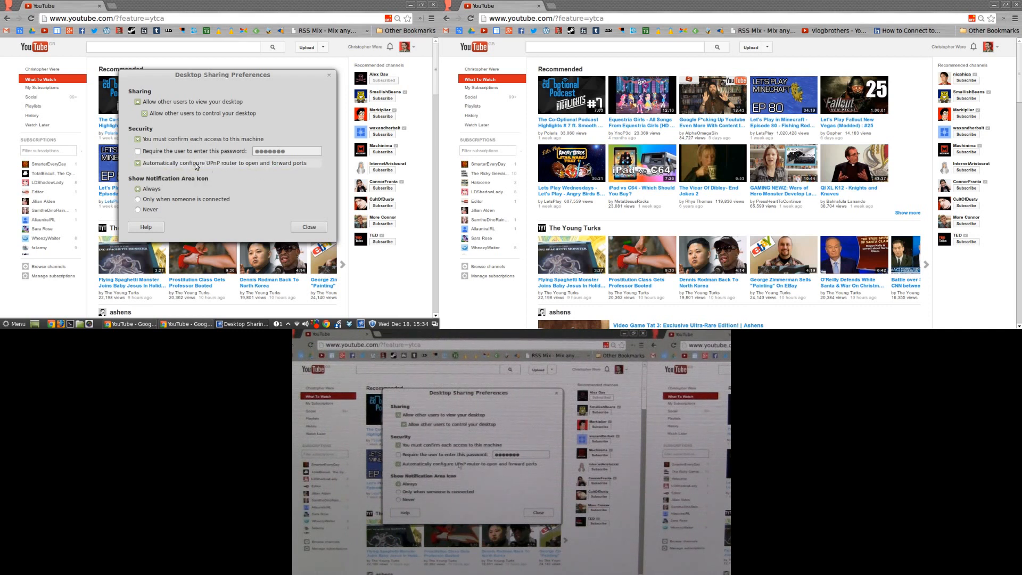
pyautogui.moveTo(196, 163)
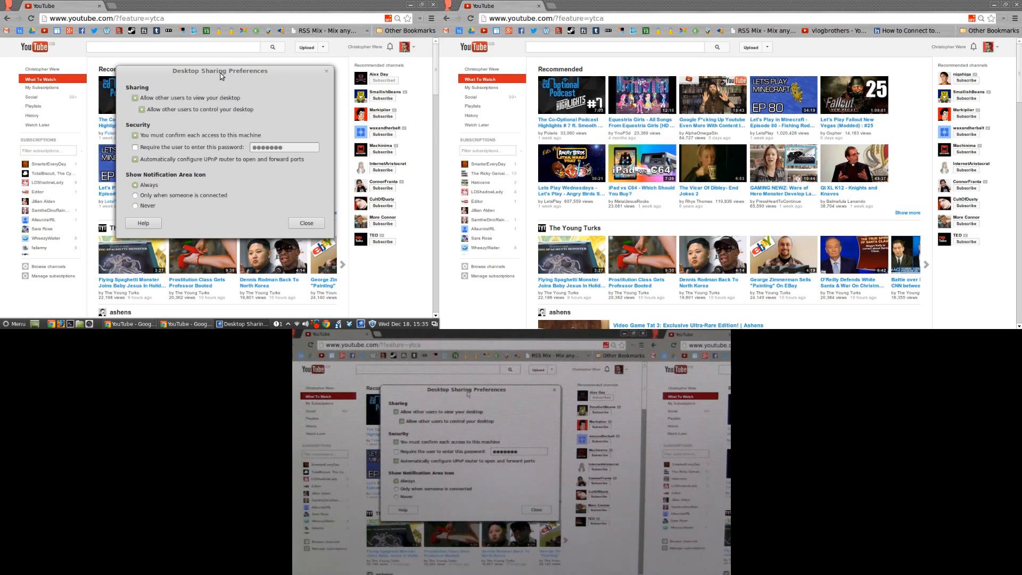
pyautogui.moveTo(238, 85)
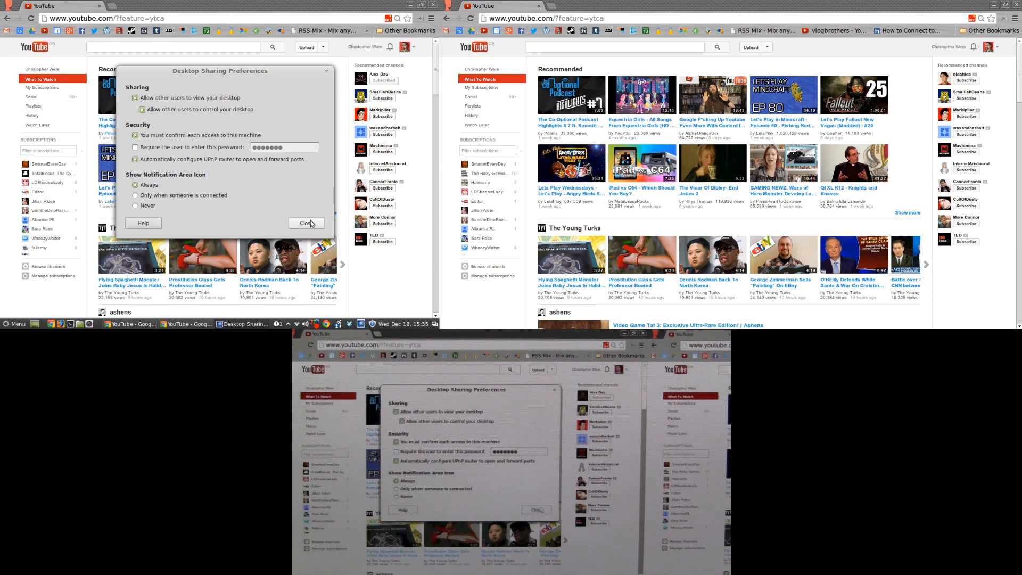
pyautogui.click(306, 223)
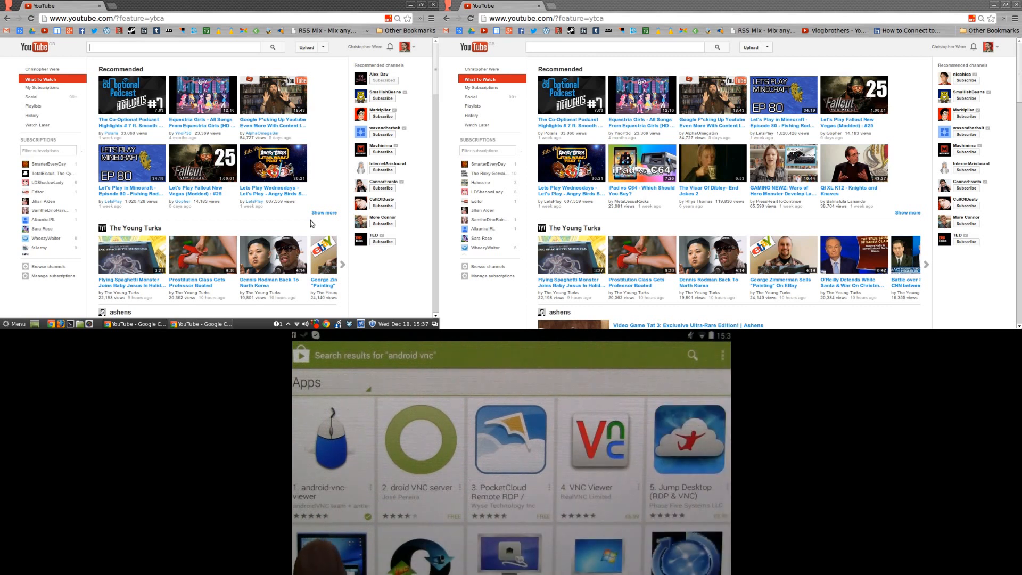
# - Connect the phone's VNC viewer to the Mint desktop showing the SourceFed feed
pyautogui.click(332, 436)
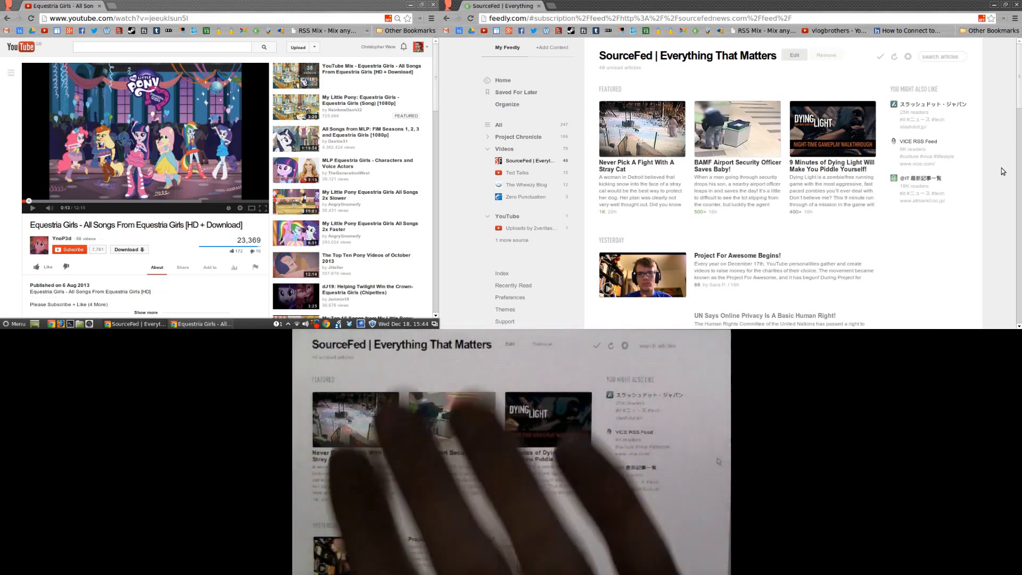
# - Expand the "Never Pick A Fight With A Stray Cat" SourceFed article
pyautogui.click(641, 129)
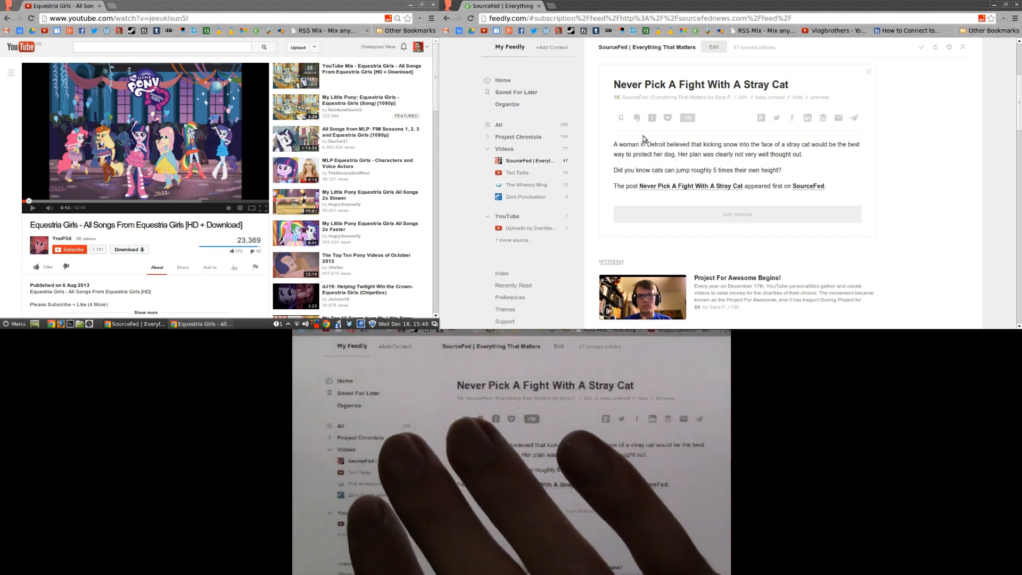
# - Open the "BAMF Airport Security Officer Saves Baby!" SourceFed web page in a new tab
pyautogui.click(492, 197)
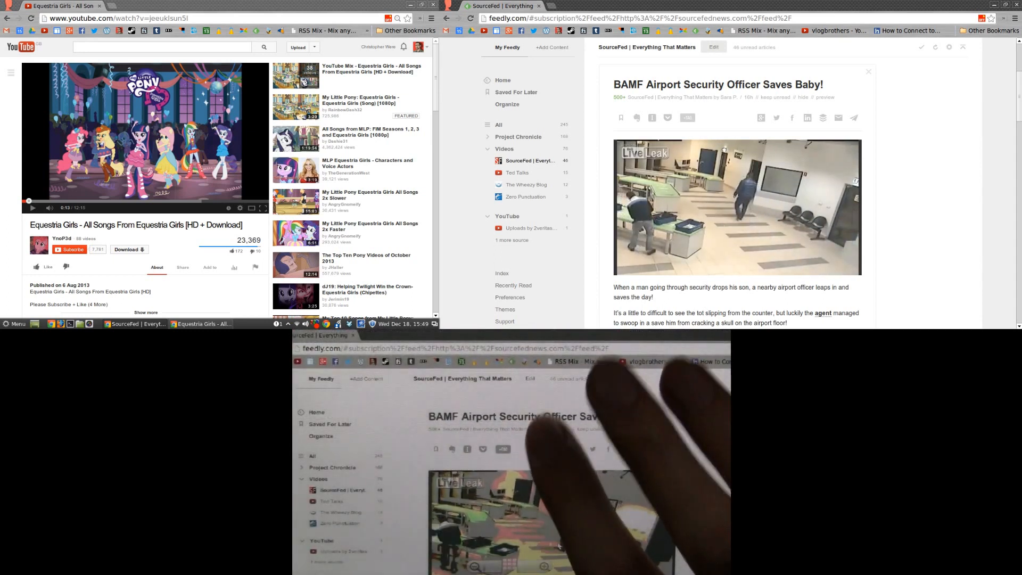
pyautogui.click(719, 84)
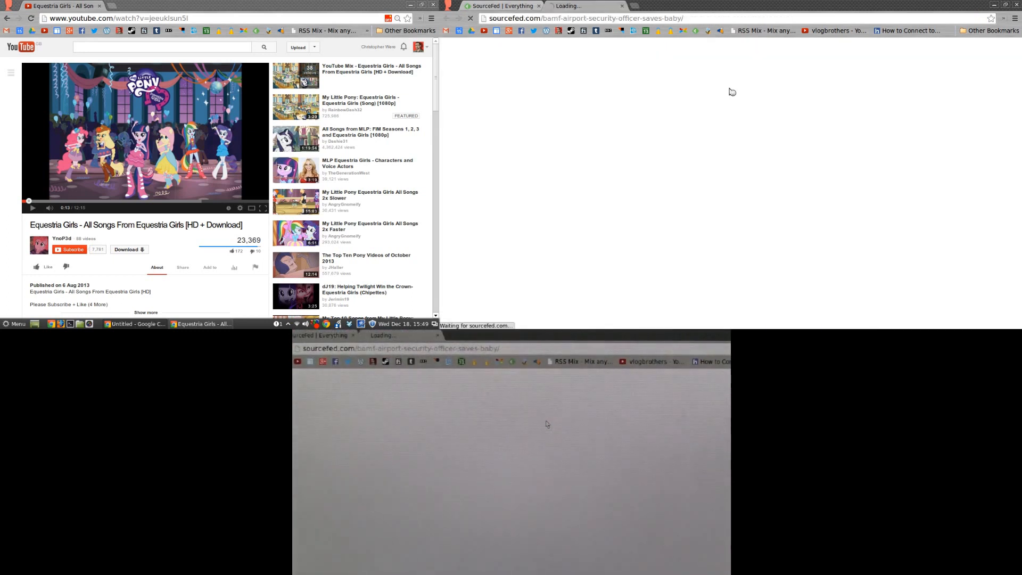